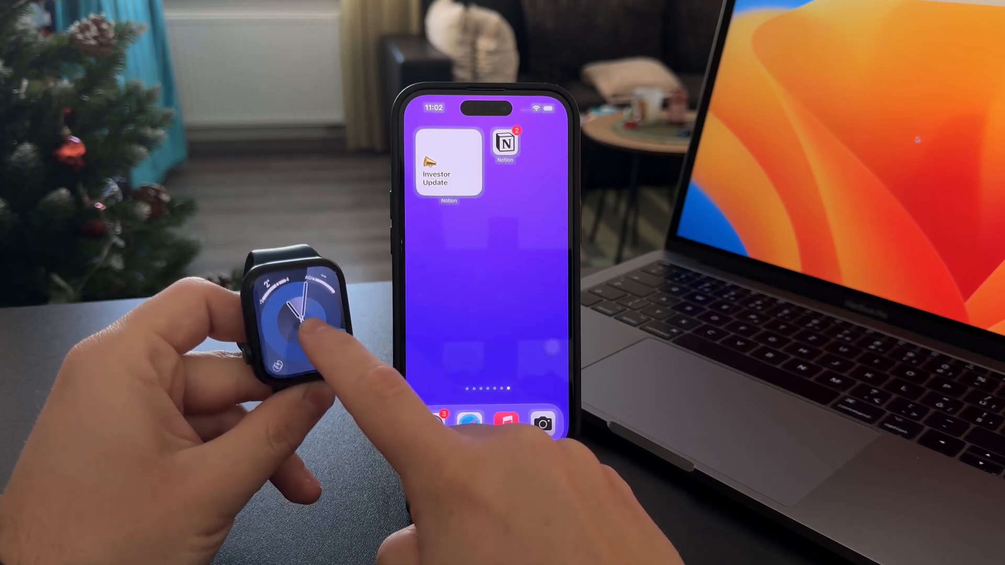
- Replace the analog watch face with the Activity Digital face
left_click(298, 317)
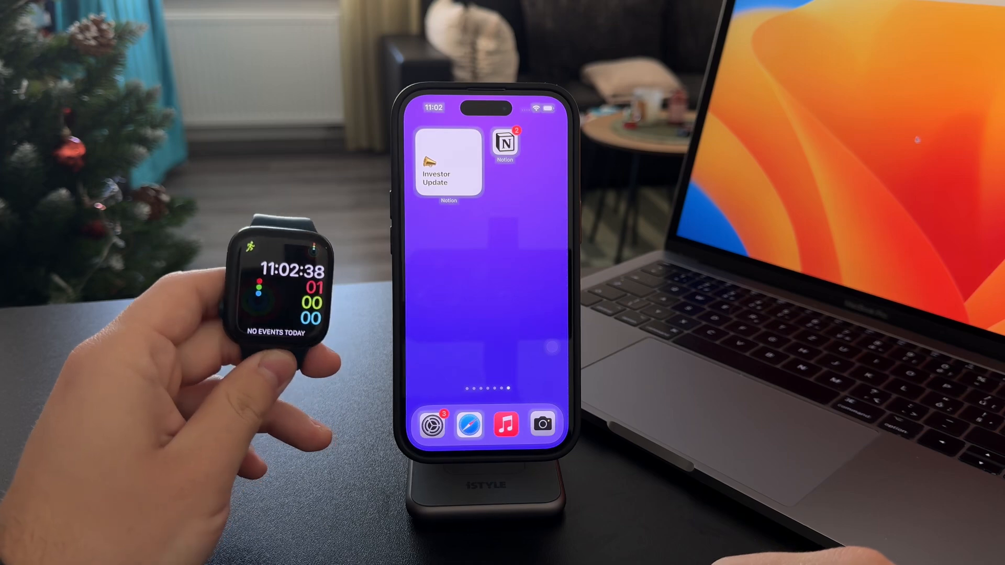
- Find the Watch app through the App Library search for 'w' and open it
scroll("left", 3)
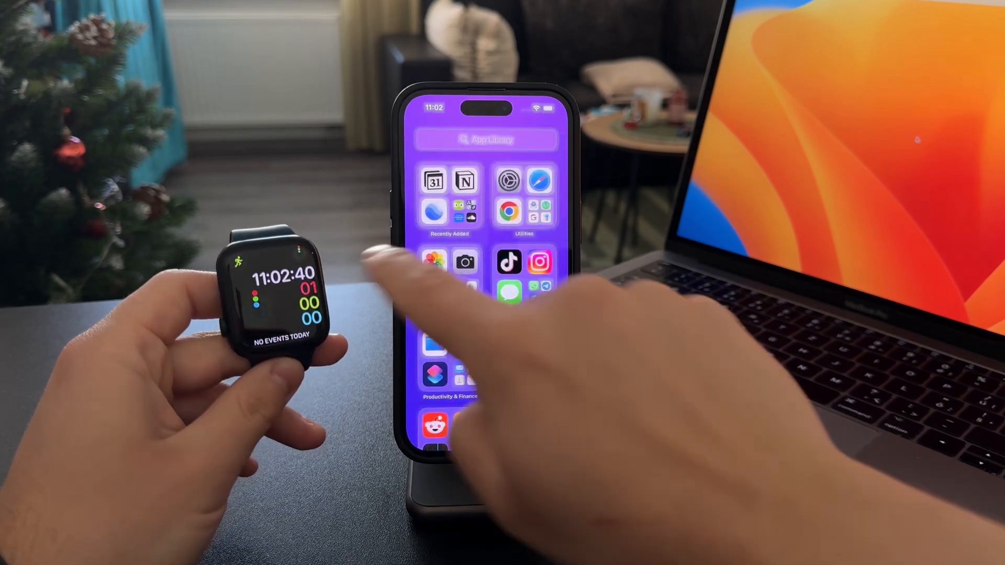
scroll("down", 3)
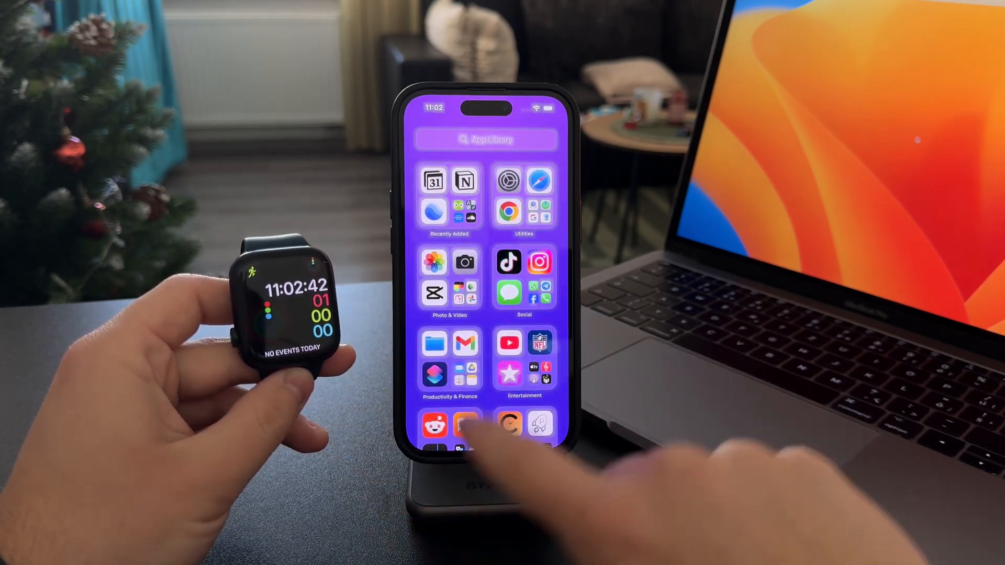
type("w")
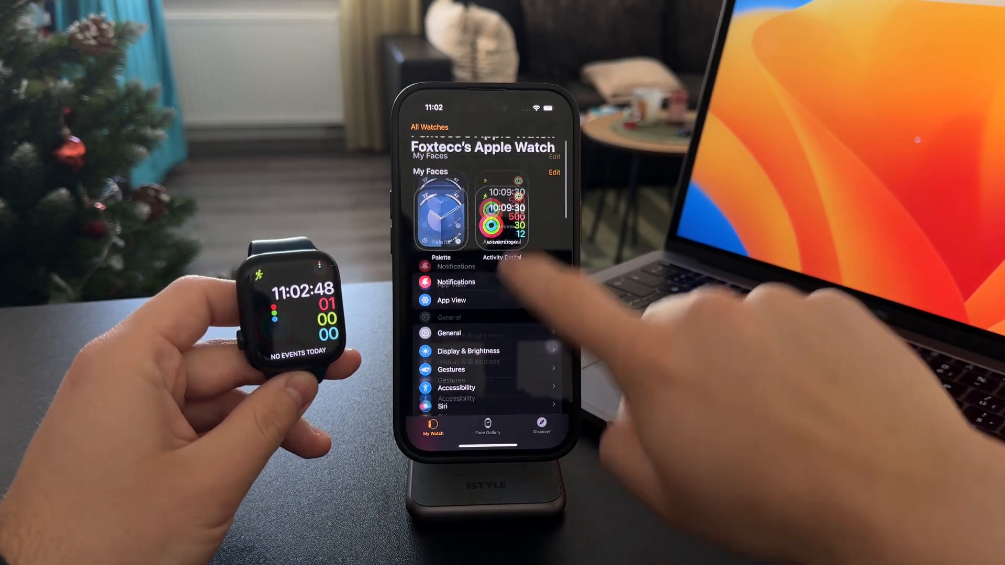
- Open the Clock settings and scroll to the Speak Time toggle
scroll("down", 3)
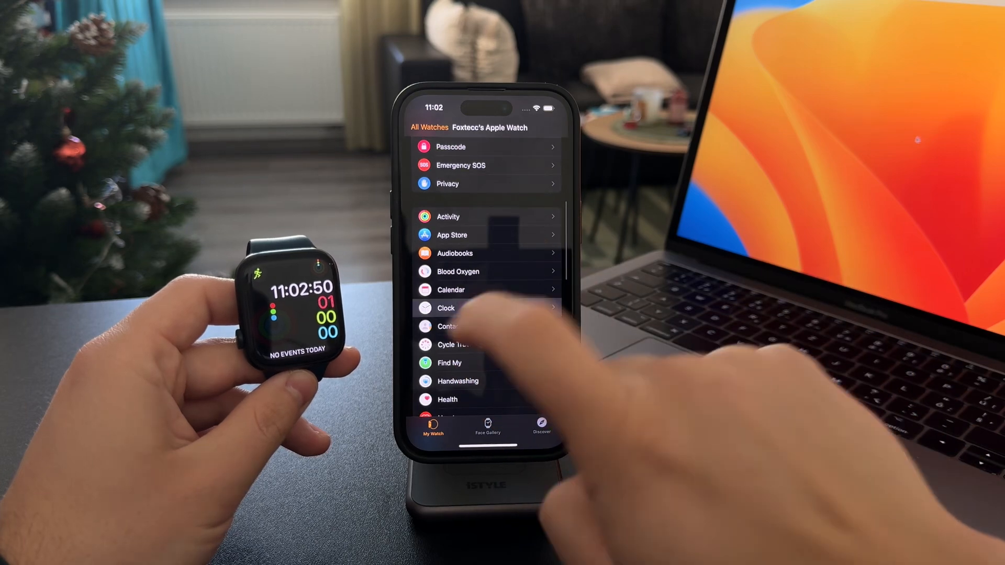
left_click(445, 309)
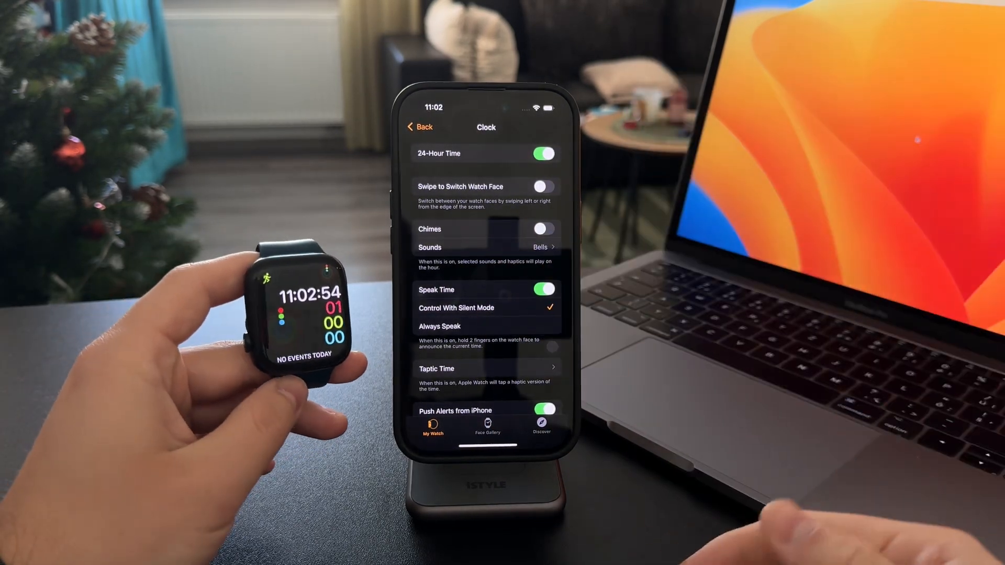
scroll("down", 3)
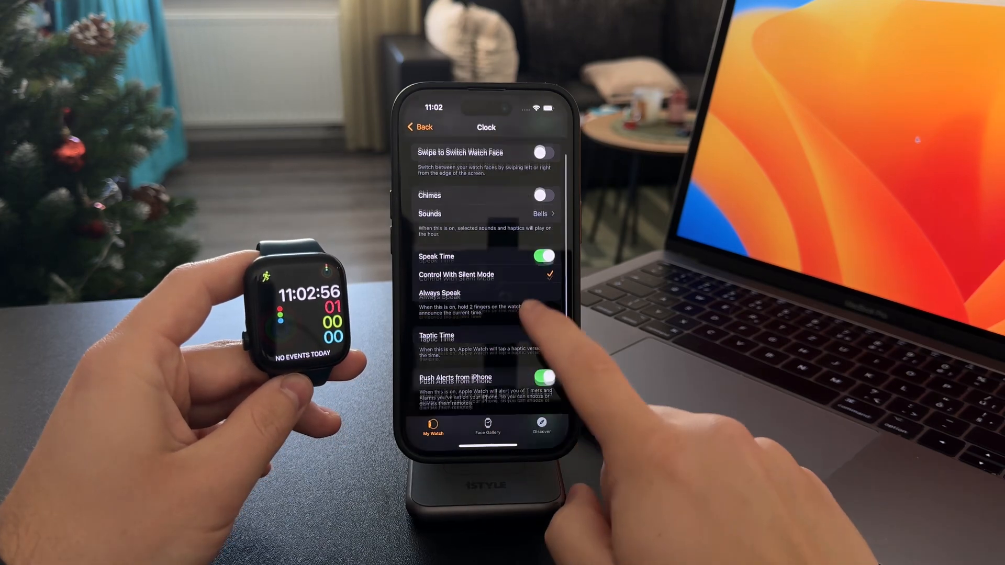
scroll("down", 3)
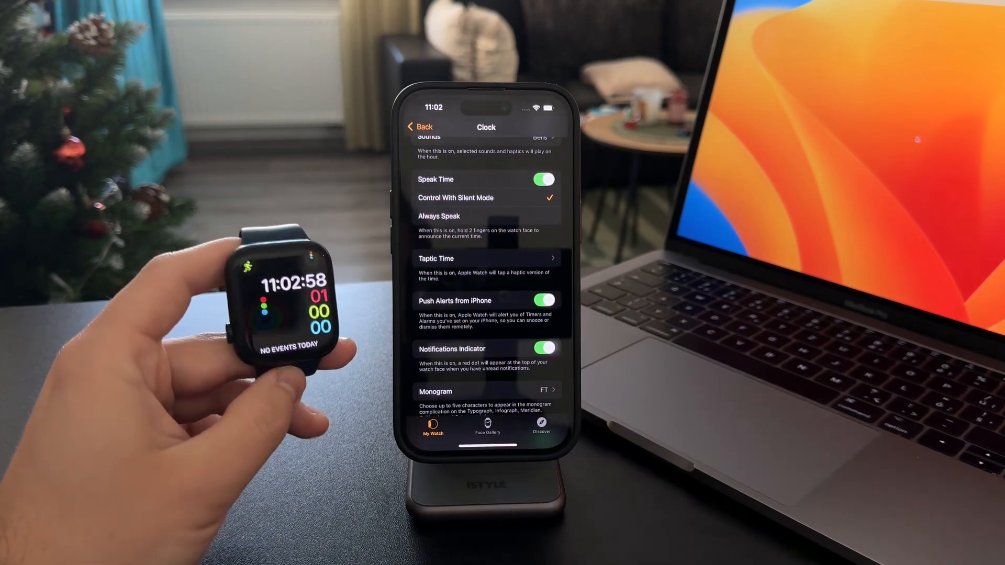
left_click(542, 179)
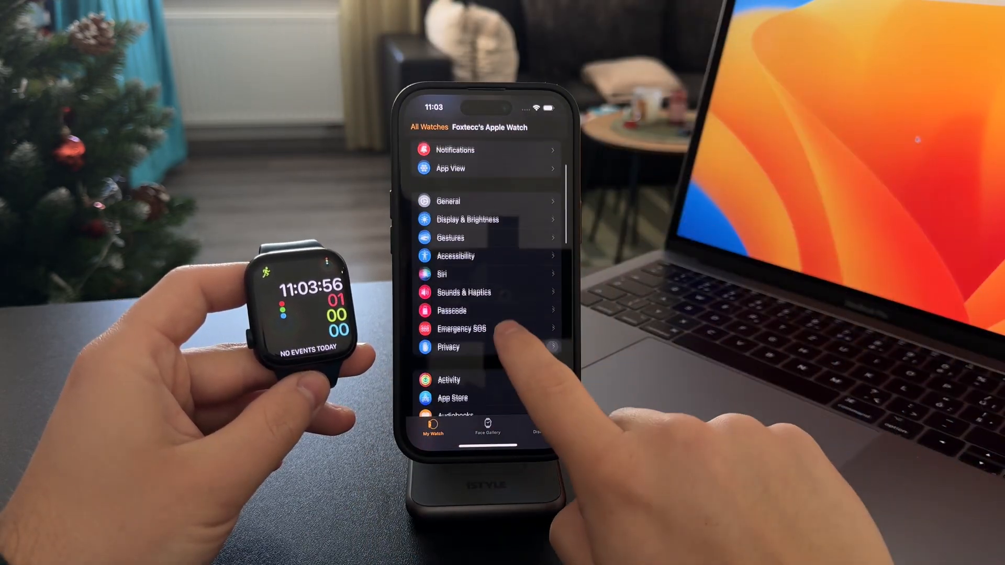
- Browse the VoiceOver options under Accessibility, then return to the Accessibility list
left_click(455, 256)
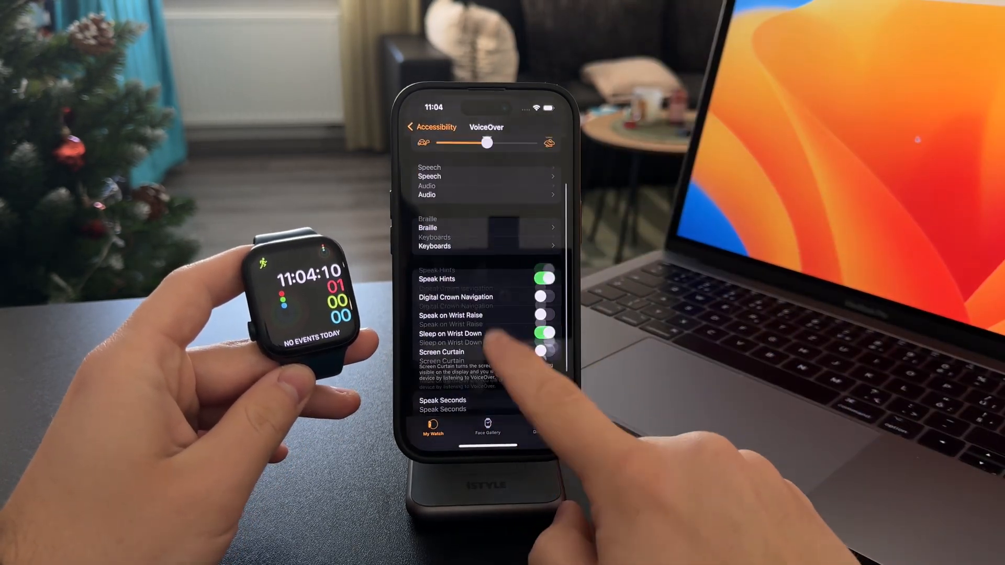
scroll("down", 3)
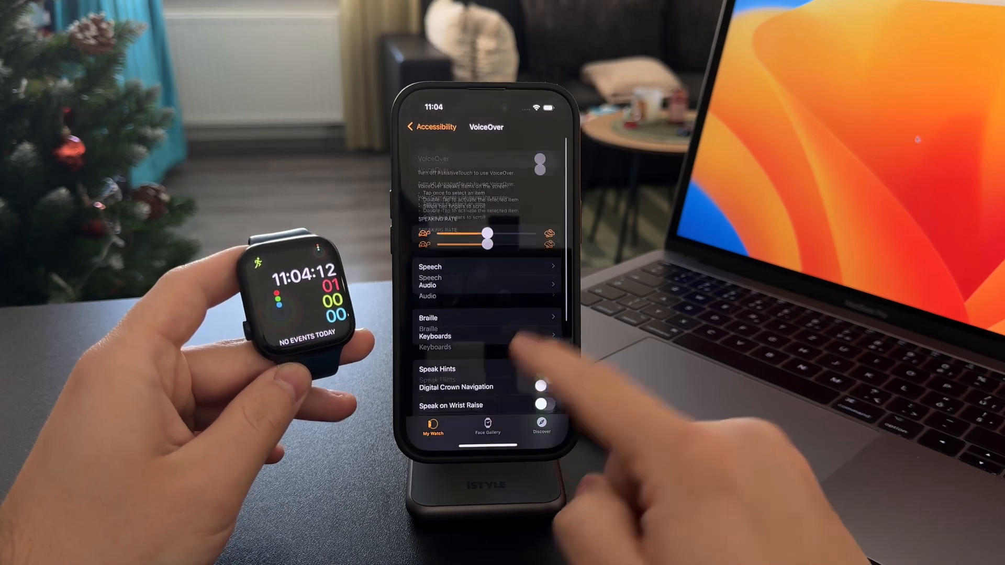
left_click(412, 126)
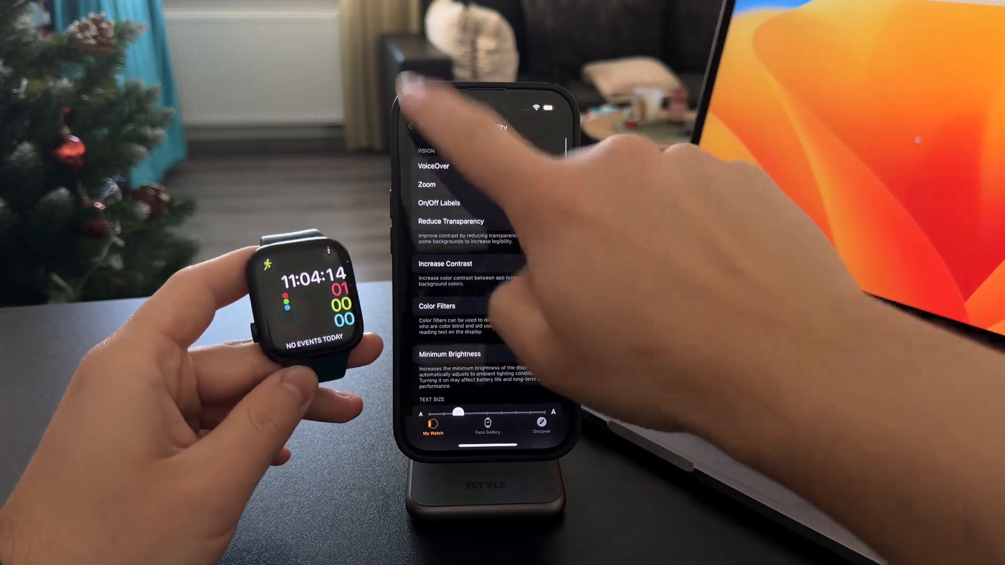